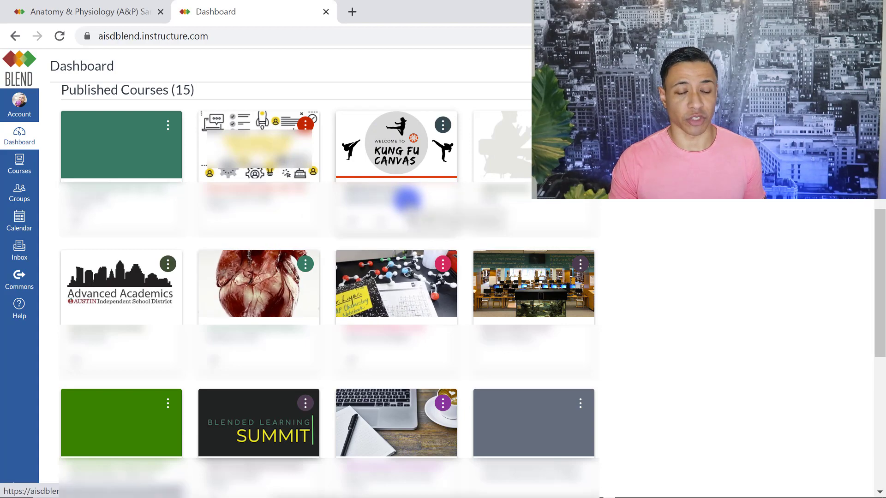
Step: Open All Courses to list every enrolled course with its role and published status
scroll(down, 3)
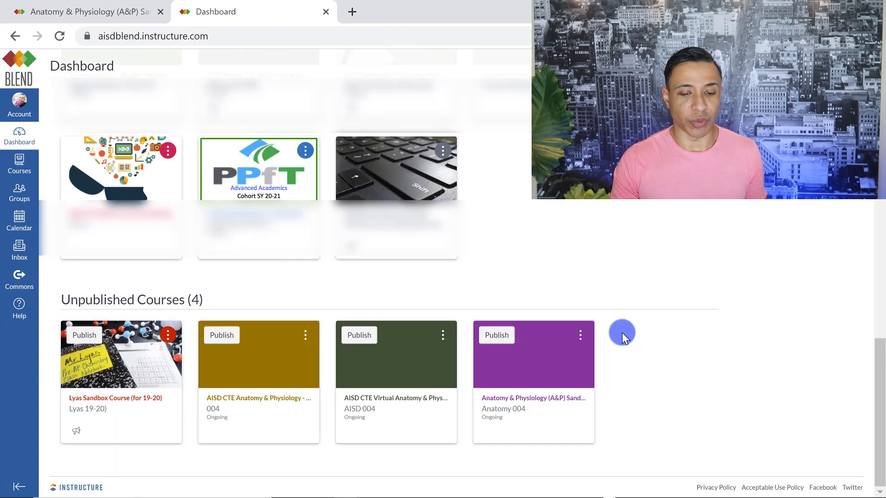
click(579, 335)
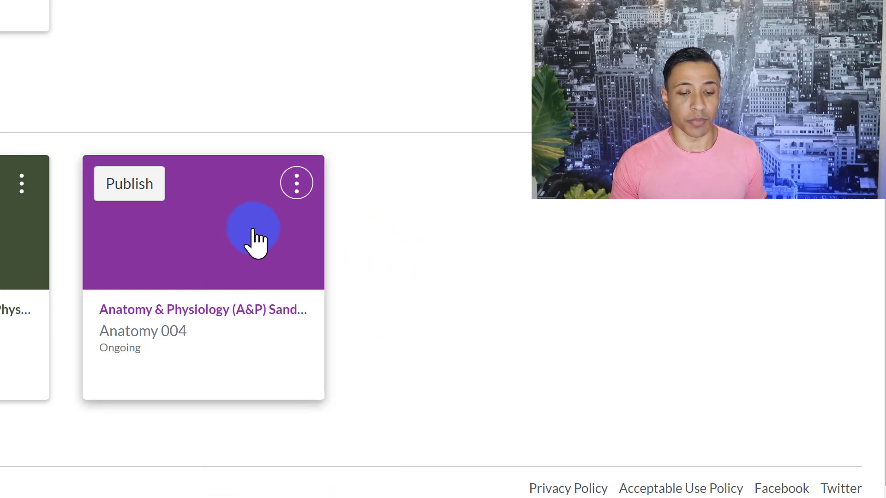
scroll(down, 3)
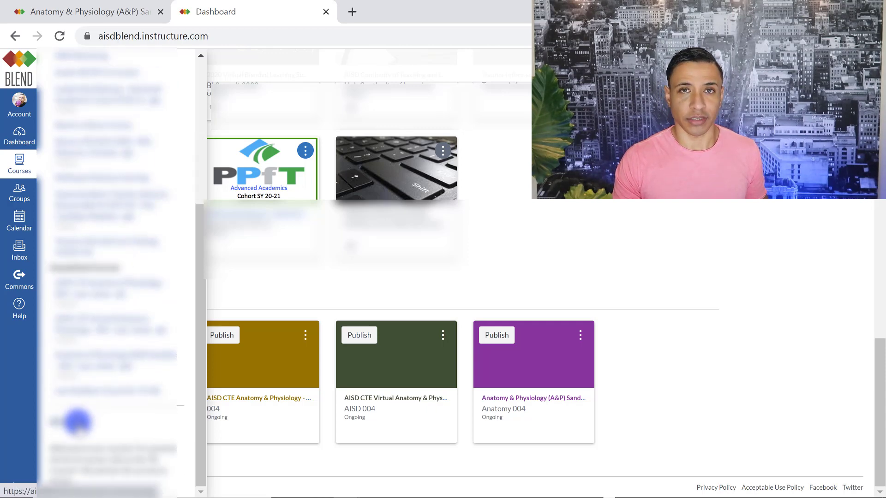
click(19, 164)
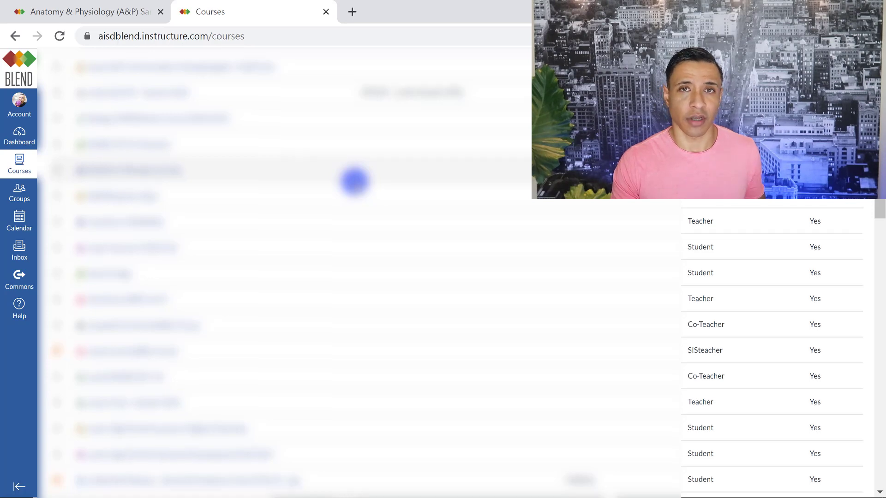
scroll(down, 3)
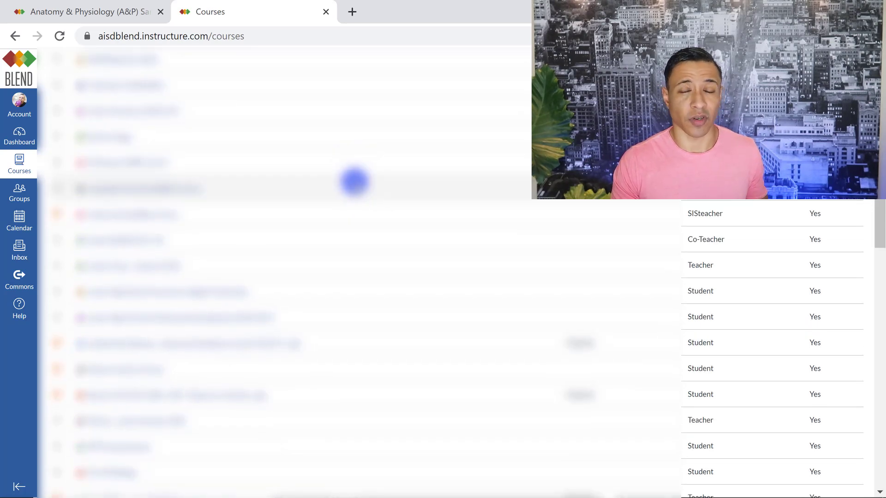
scroll(down, 3)
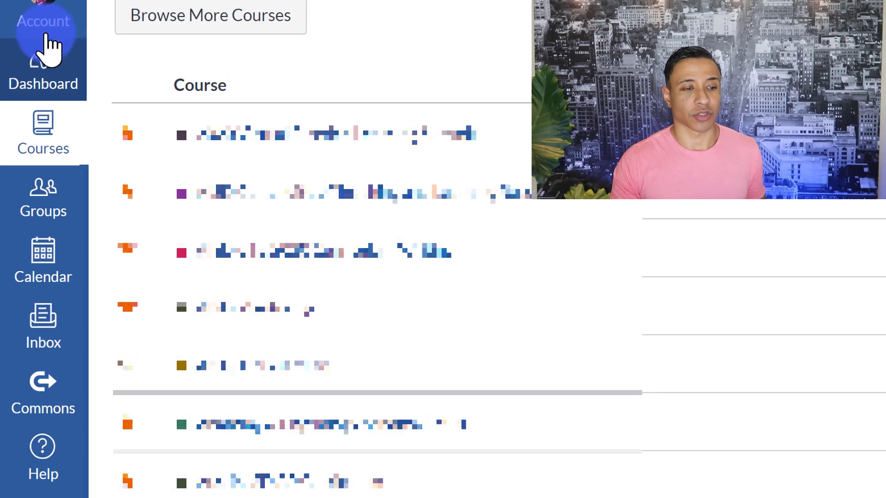
Step: Open your user profile page from the Account menu
scroll(down, 3)
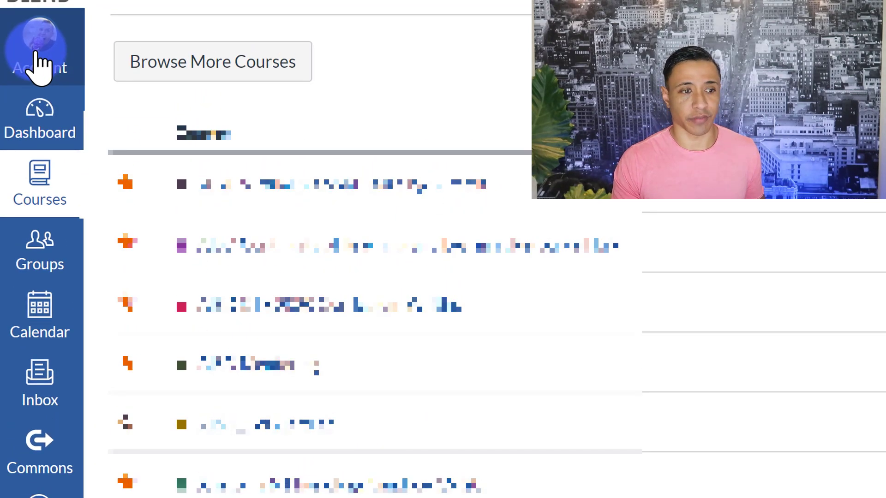
click(40, 48)
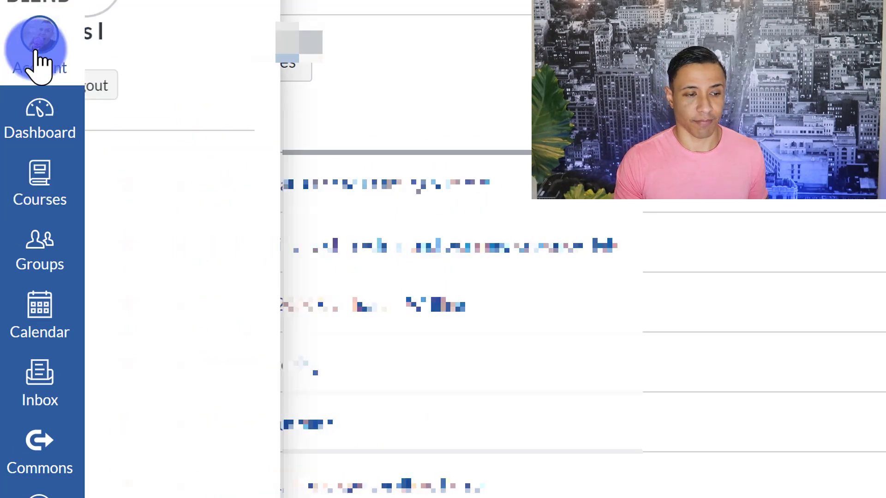
click(39, 48)
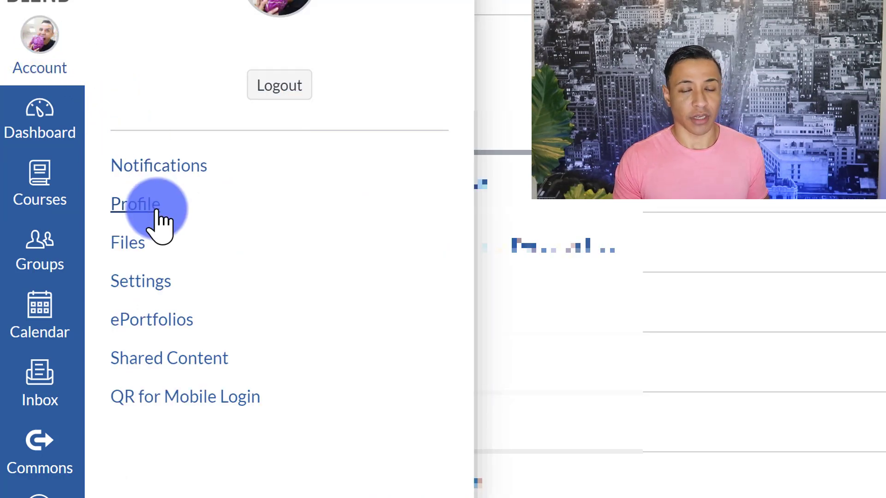
click(135, 204)
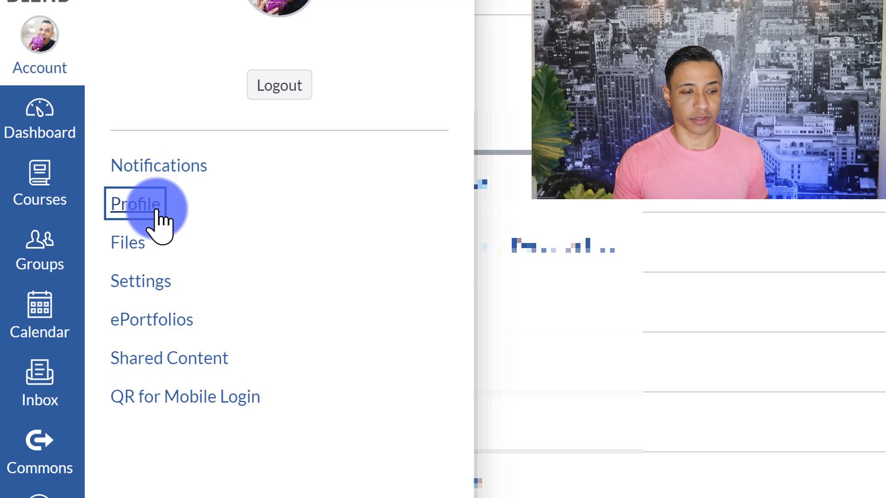
click(134, 204)
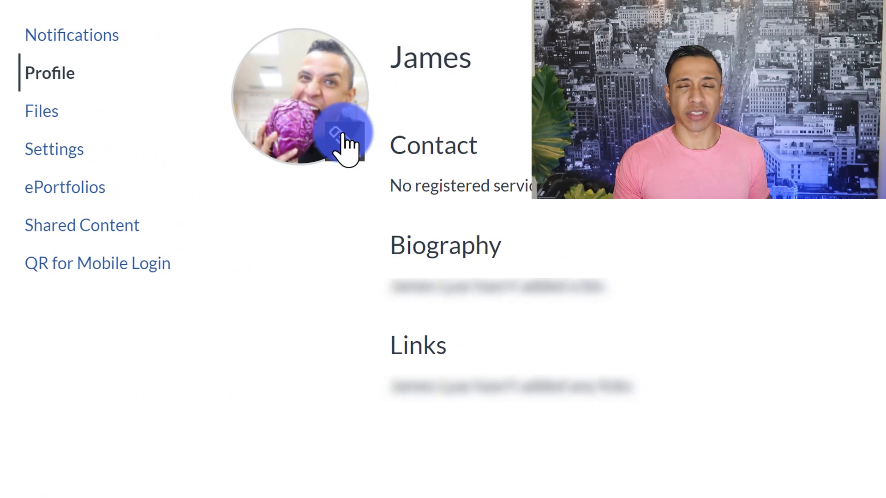
mouse_move(339, 136)
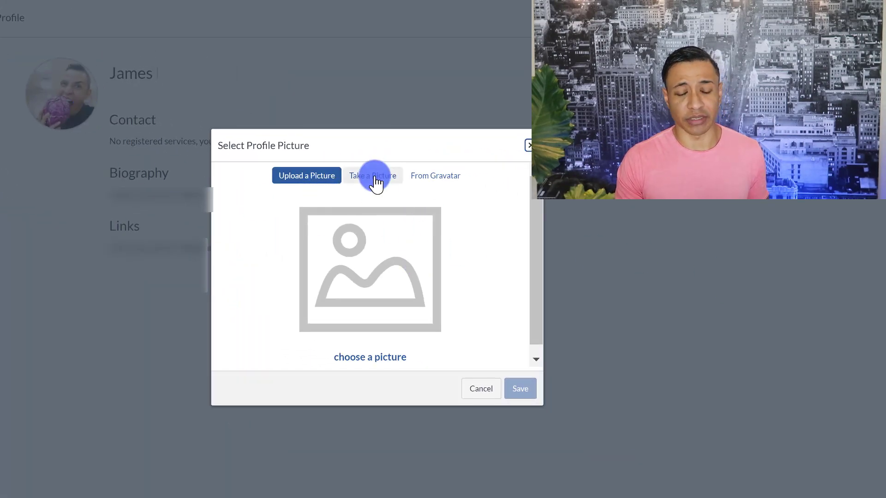
click(435, 175)
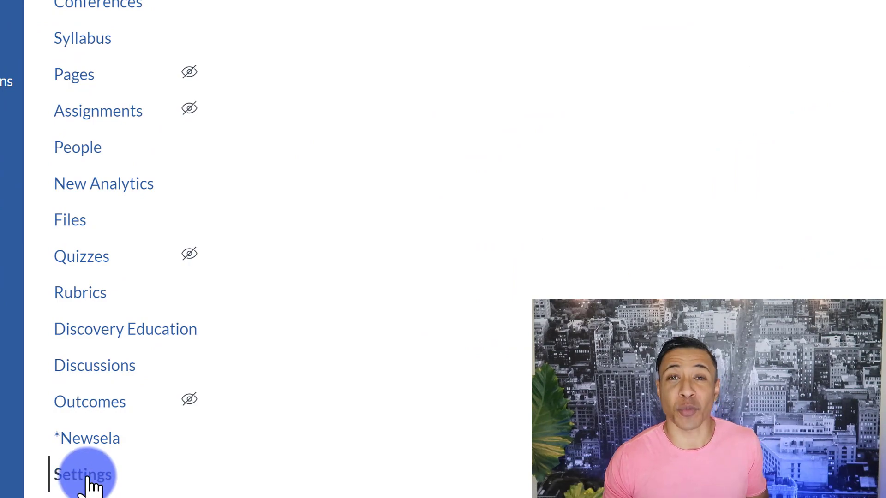
Step: Open Anatomy 004's Settings on the Course Details tab
click(82, 474)
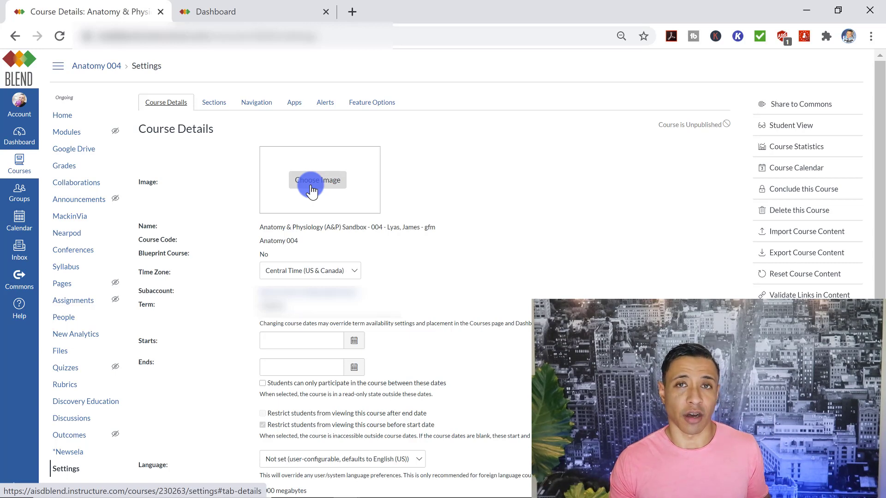
click(253, 11)
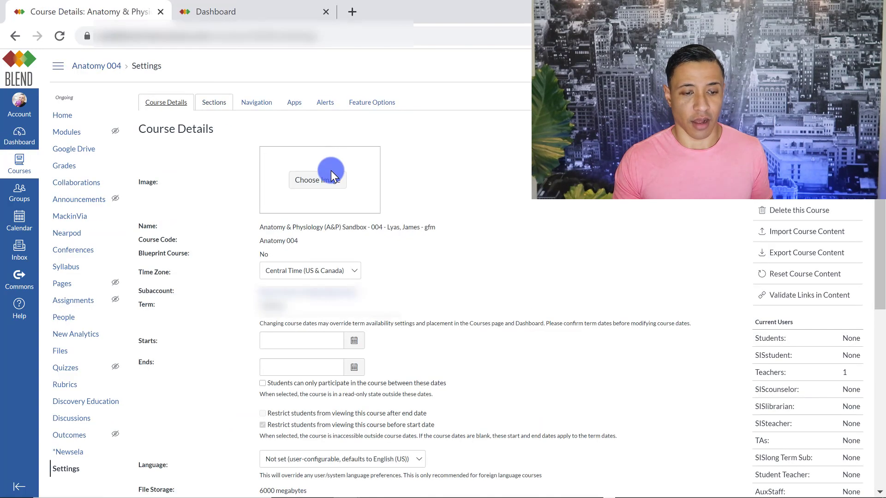
Step: Choose a new course image by searching Unsplash for 'anatomy'
click(318, 179)
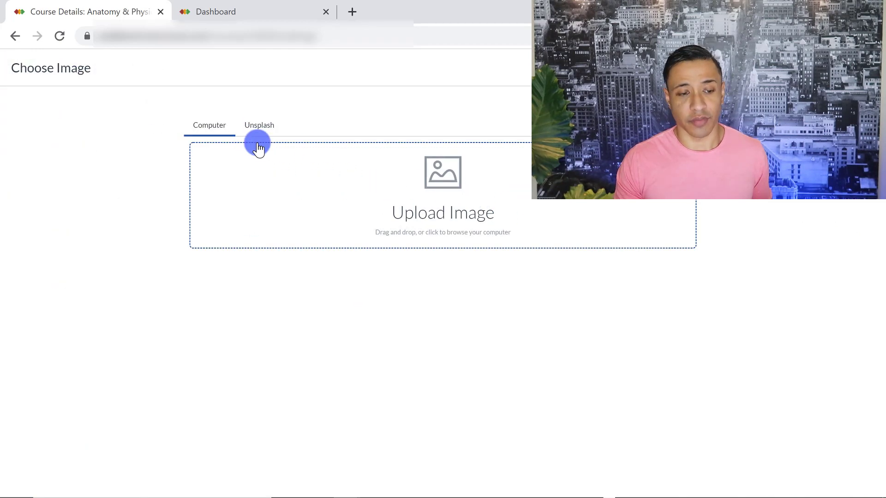
click(259, 125)
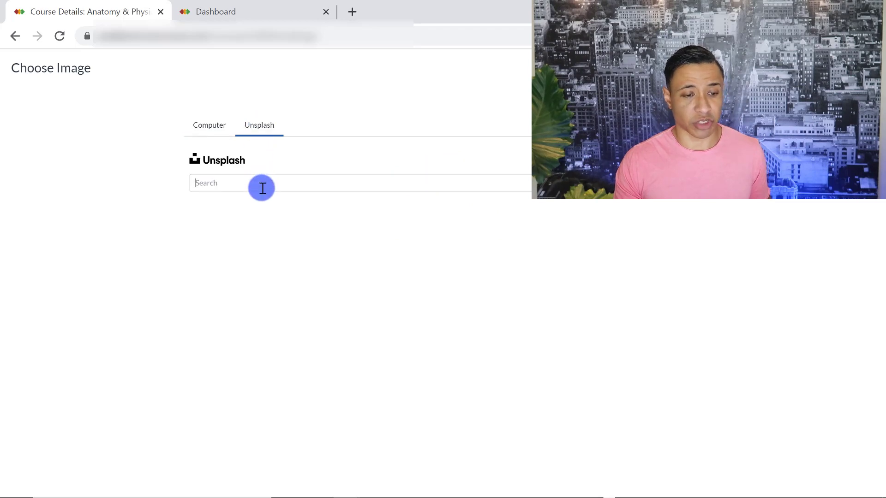
text(anatomy)
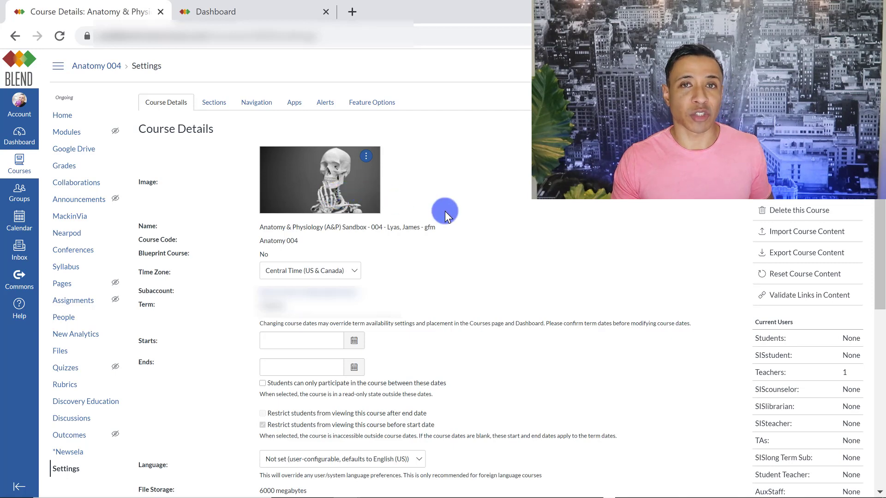
Step: Update Anatomy 004's course details, dismiss the confirmation, and show the Navigation settings
scroll(down, 3)
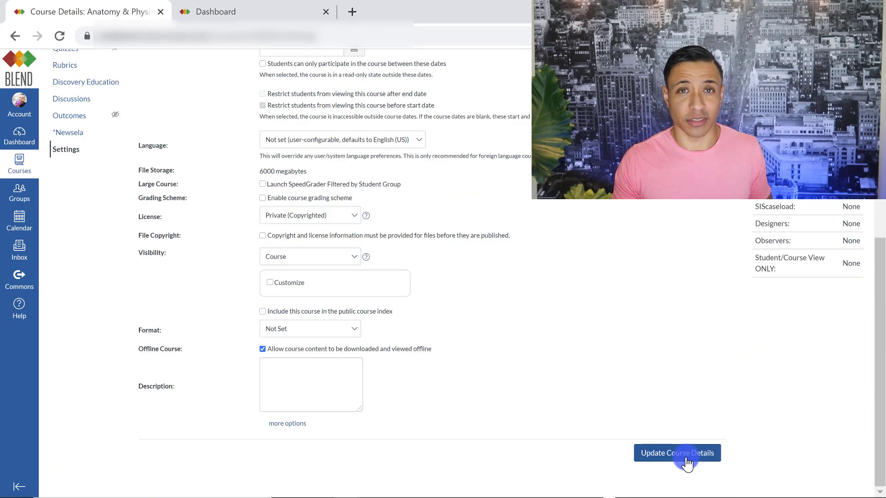
click(676, 452)
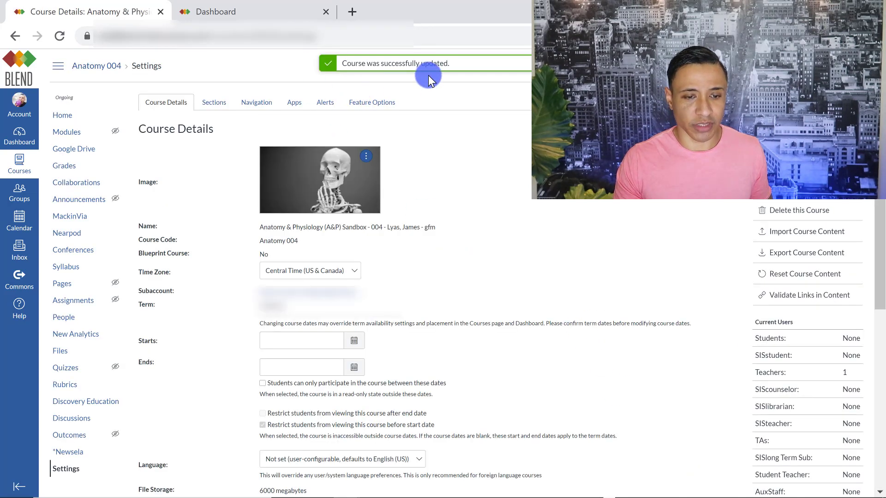
click(232, 11)
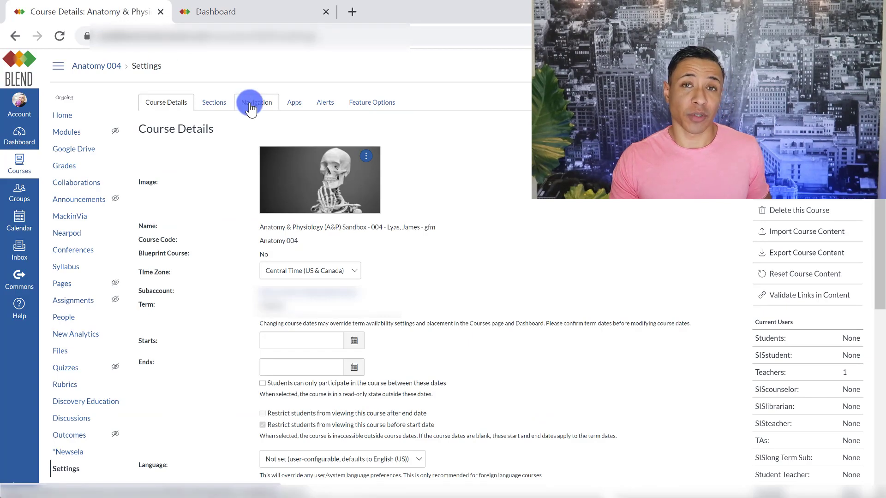
click(255, 103)
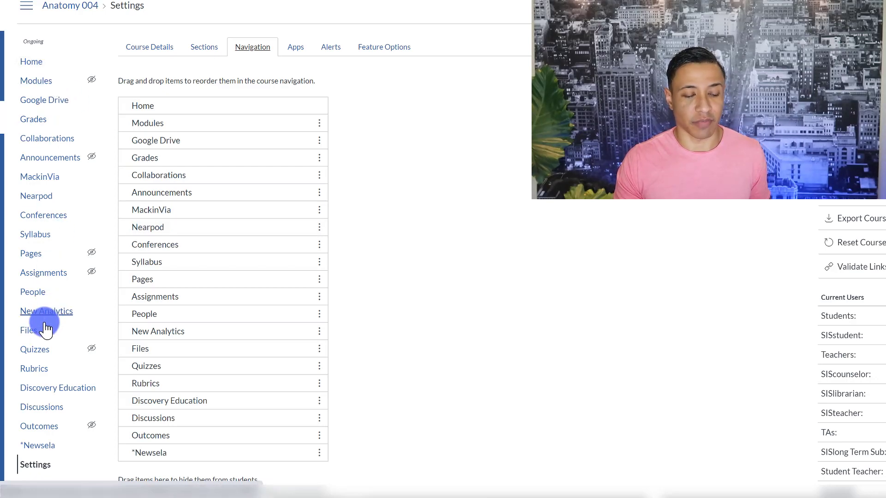
mouse_move(288, 217)
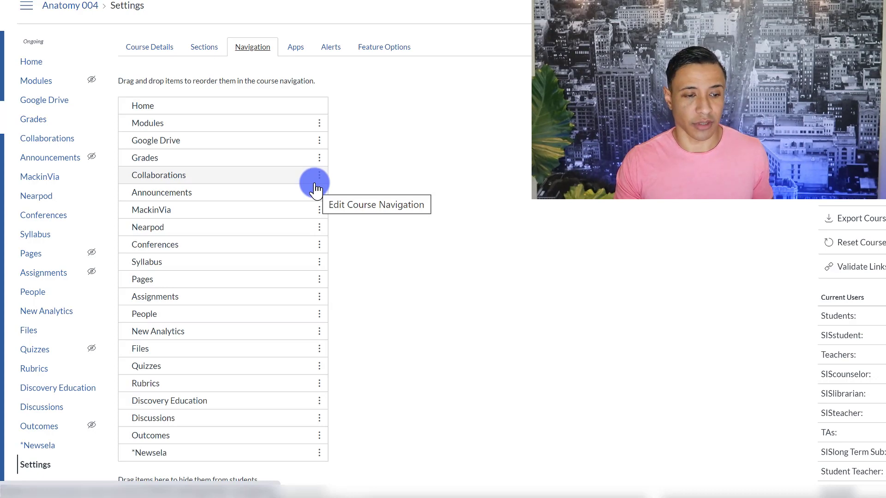
Step: Drag Newsela into the hidden items section of the course navigation
scroll(down, 3)
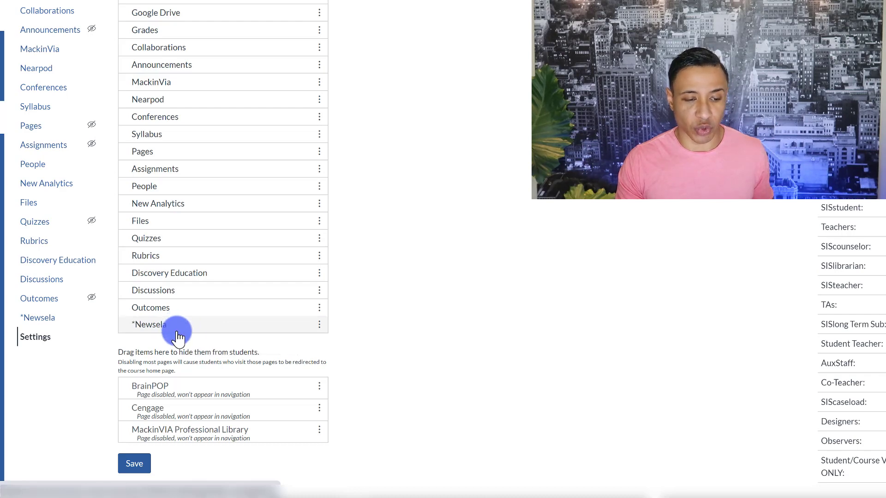
drag(175, 324, 175, 367)
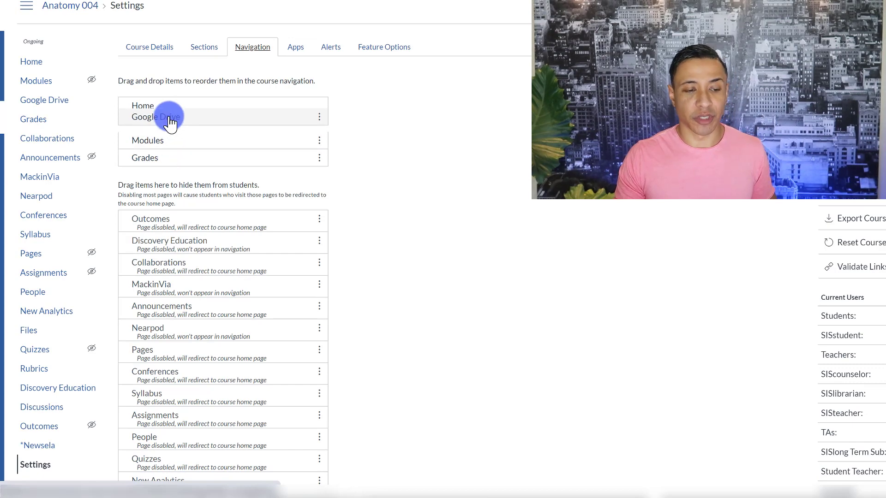
drag(164, 117, 162, 142)
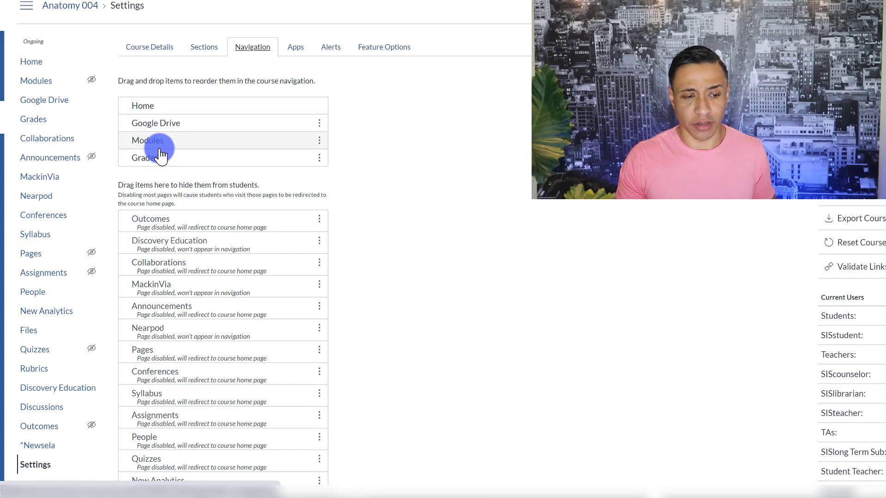
drag(163, 140, 163, 115)
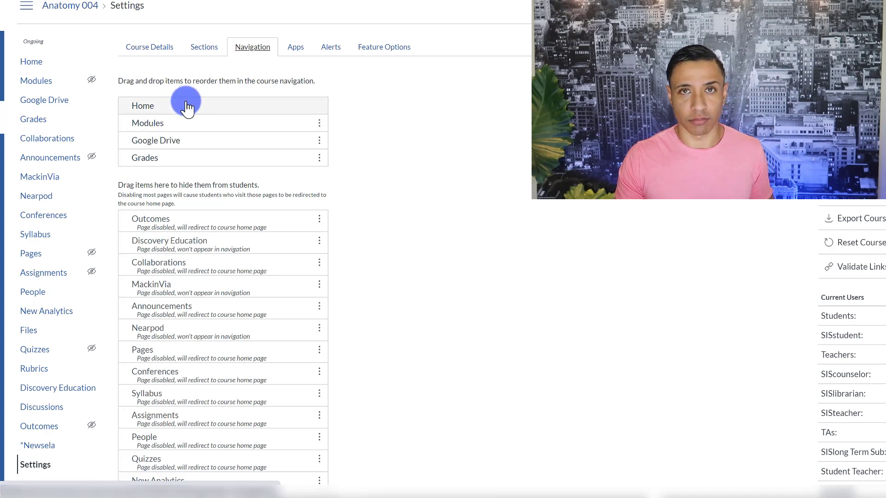
mouse_move(119, 143)
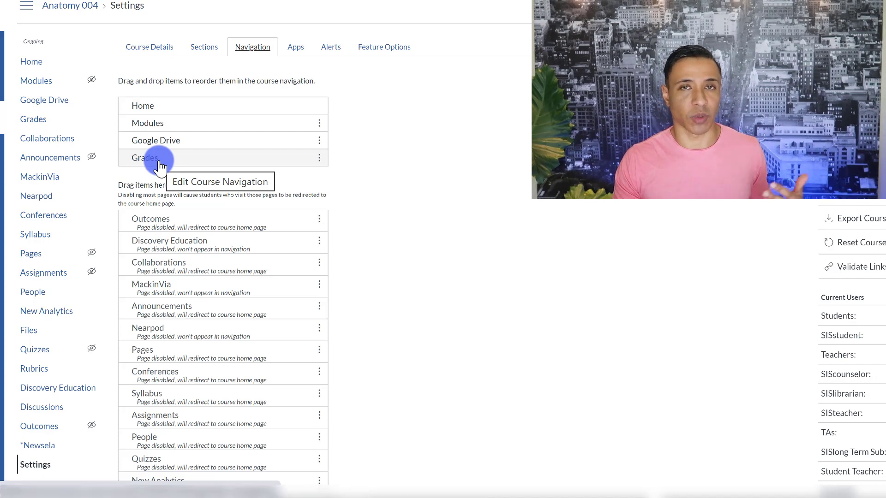
mouse_move(295, 144)
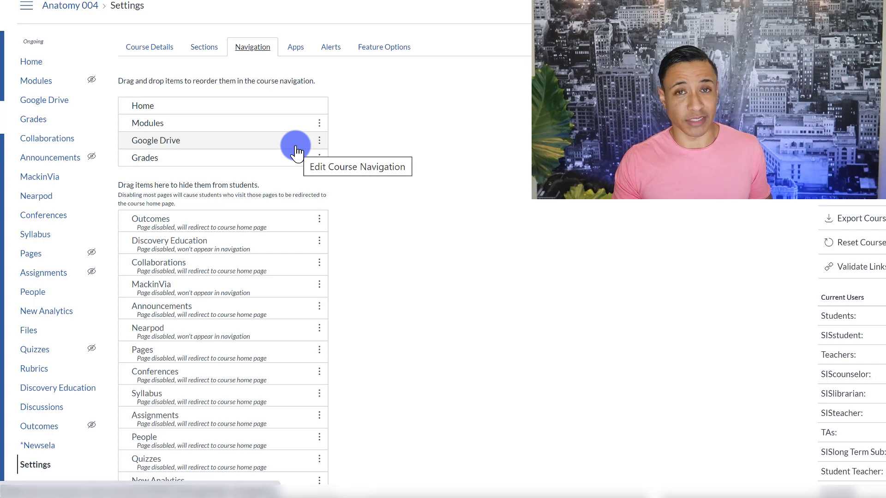
Step: Save Anatomy 004's trimmed navigation menu from the bottom of the Navigation tab
scroll(down, 3)
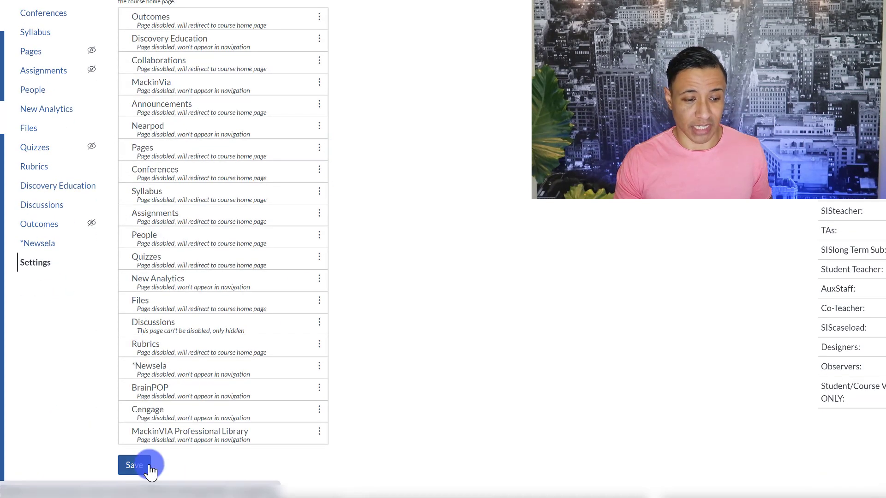
click(136, 465)
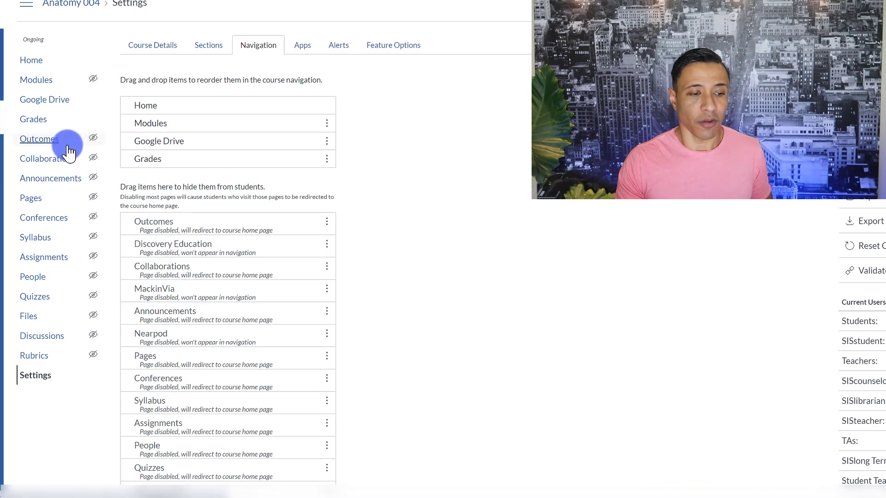
scroll(down, 3)
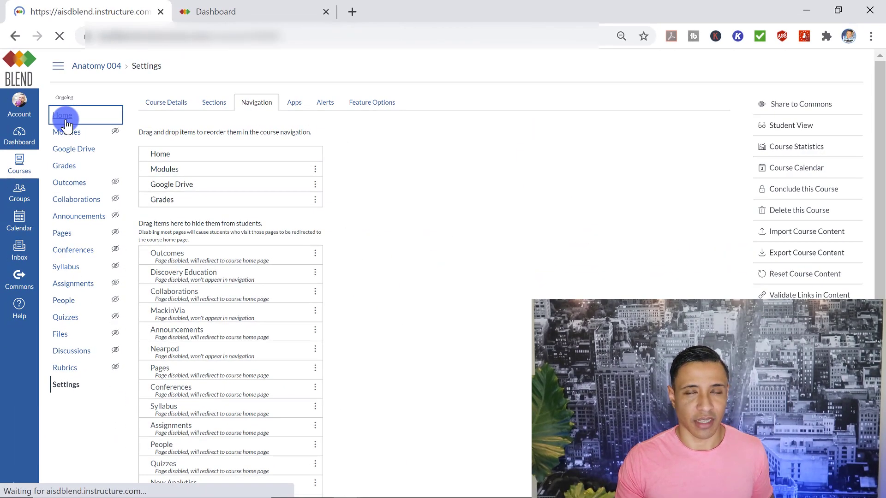
Step: View Anatomy 004's home Modules page, then return to the course Settings
click(62, 116)
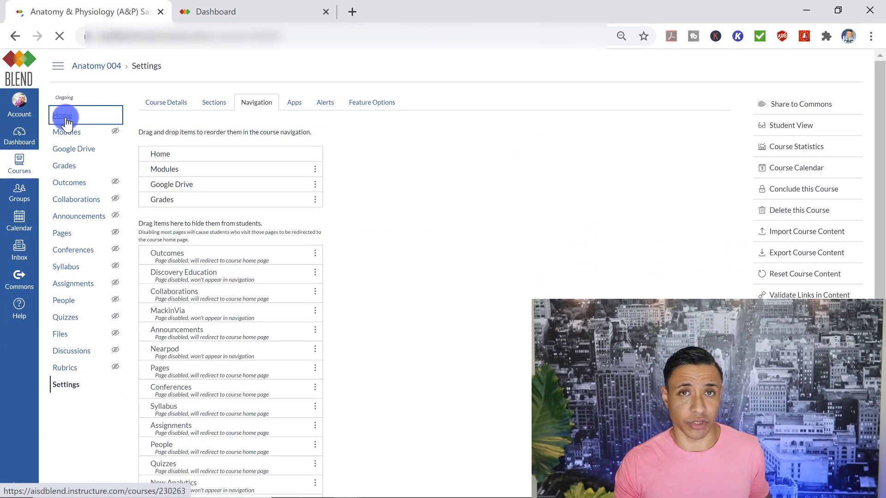
click(66, 132)
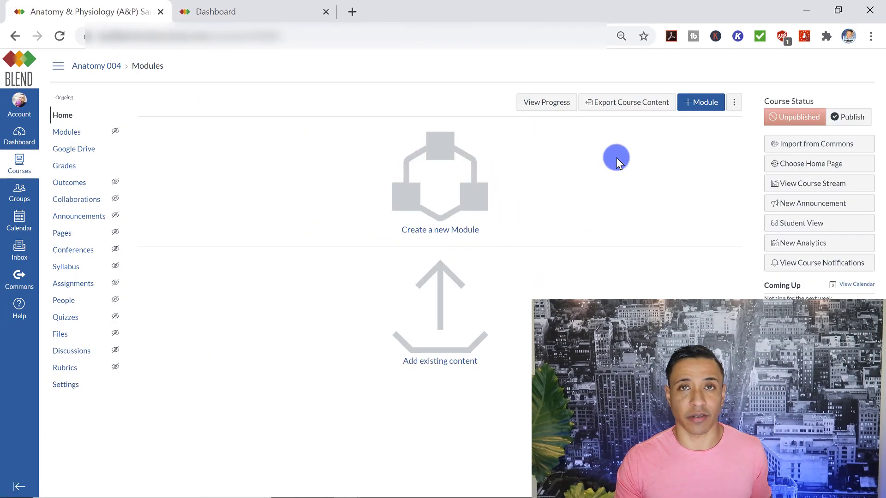
mouse_move(186, 156)
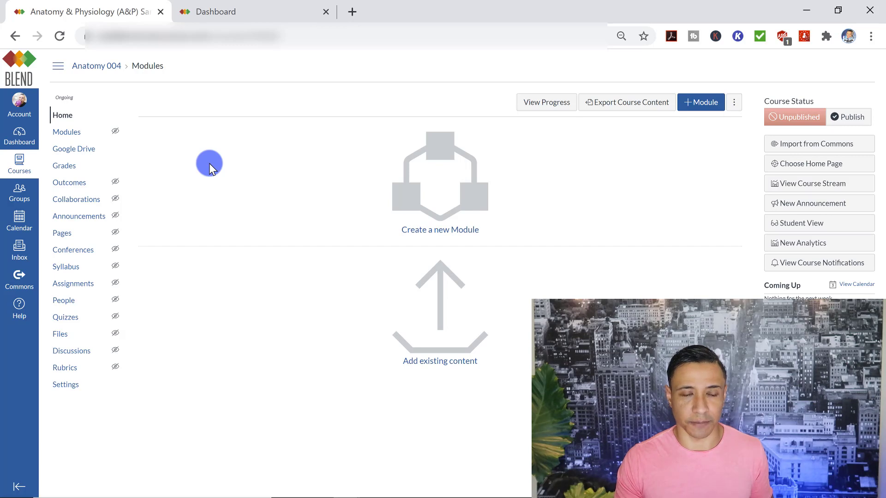
click(65, 385)
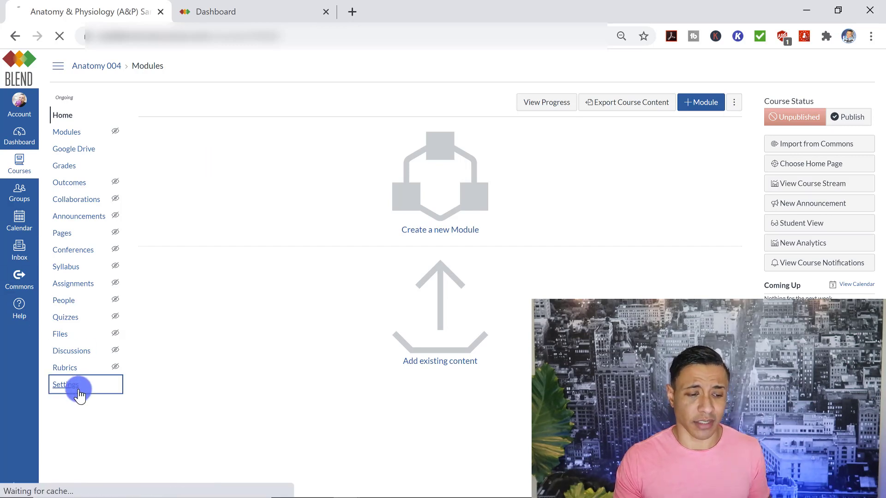
Step: Search Commons for 'anatomy' and review the result filter options
click(65, 385)
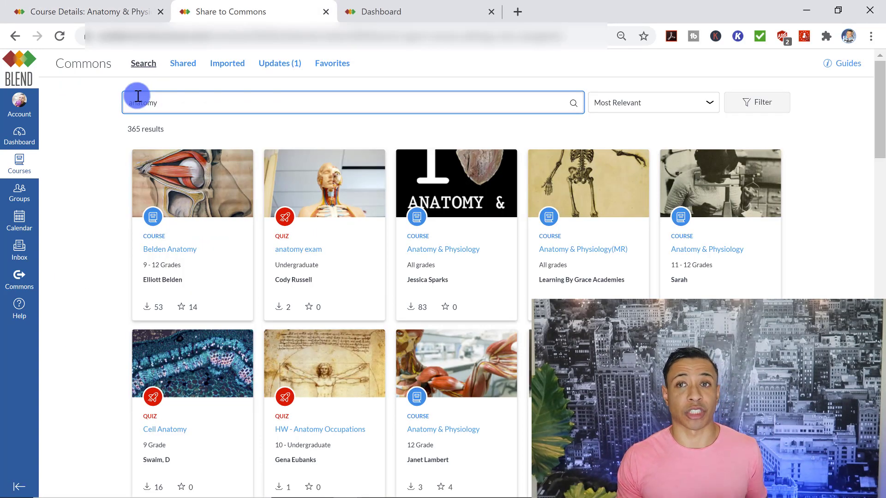
mouse_move(181, 108)
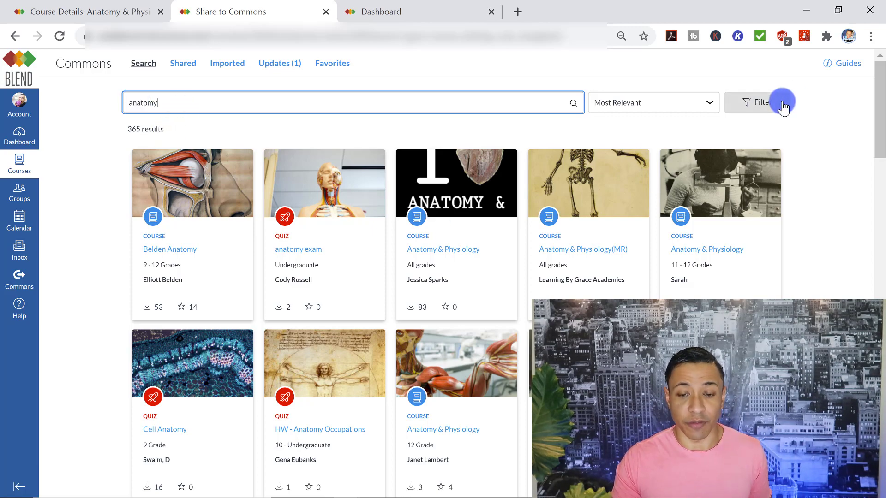
click(760, 102)
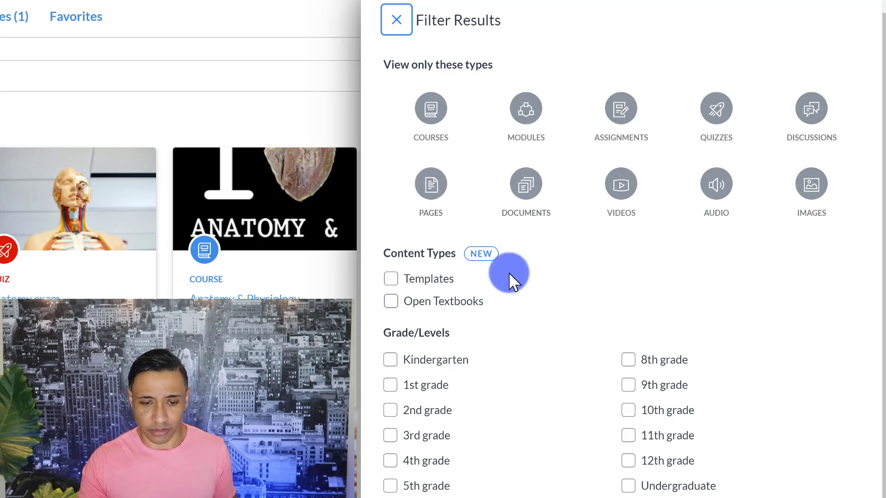
scroll(down, 3)
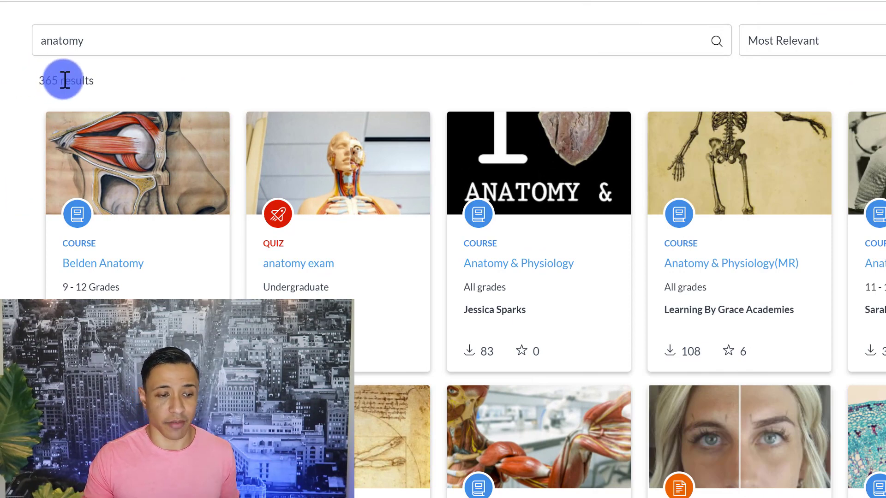
click(783, 40)
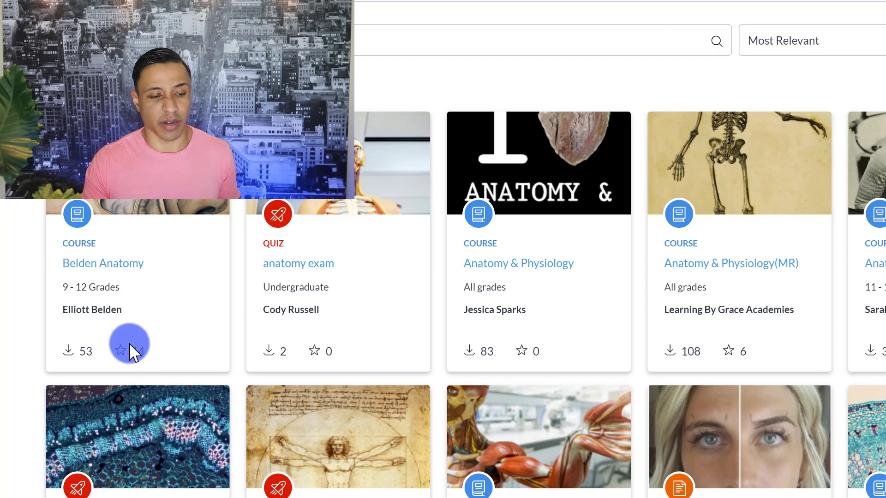
click(119, 351)
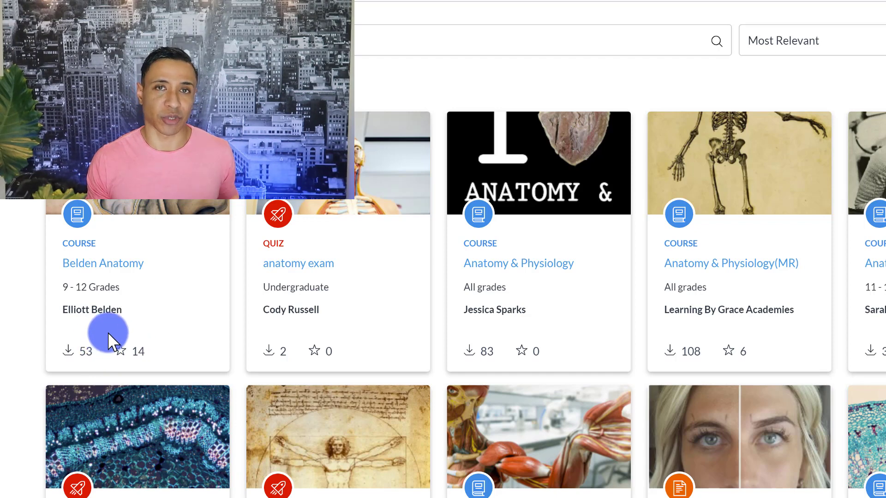